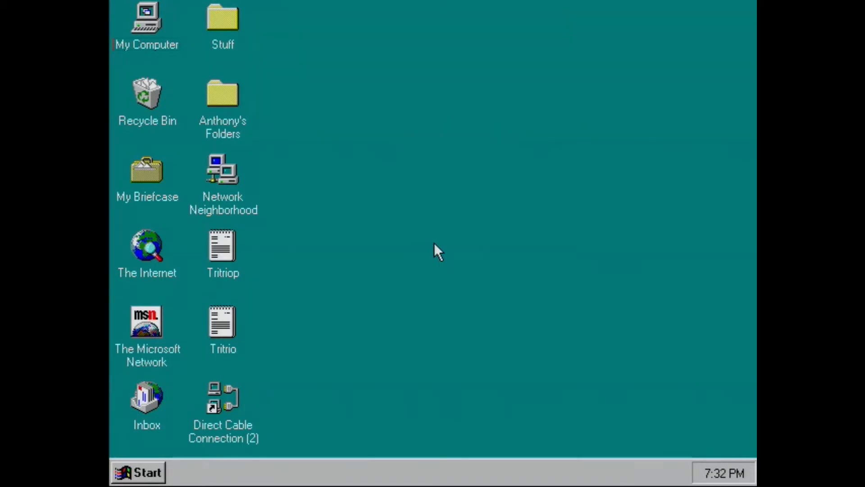
{"action": "mouse_move", "coordinate": [113, 289]}
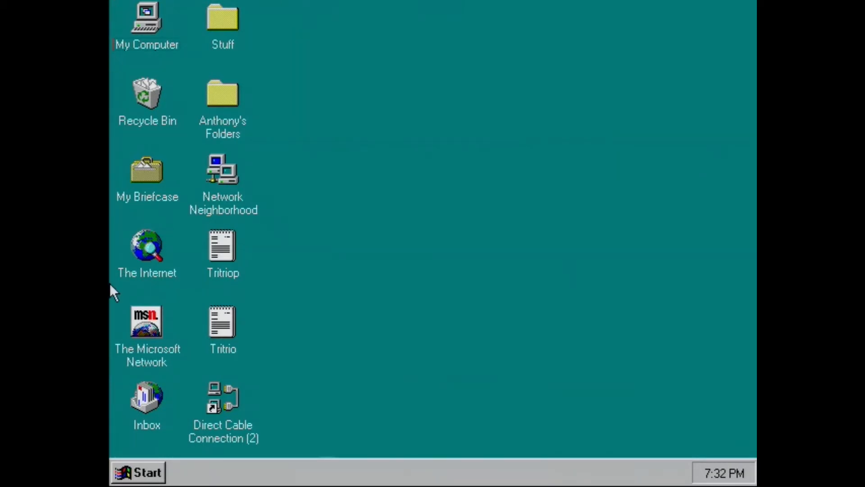
{"action": "mouse_move", "coordinate": [236, 54]}
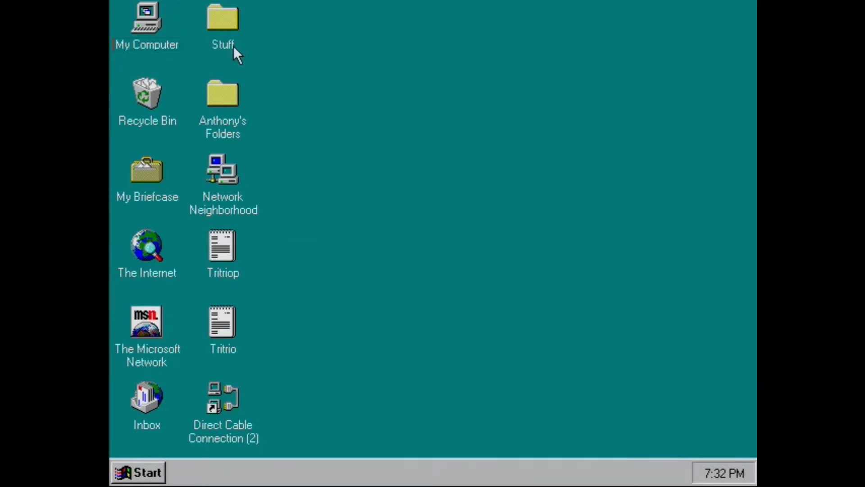
{"action": "mouse_move", "coordinate": [646, 145]}
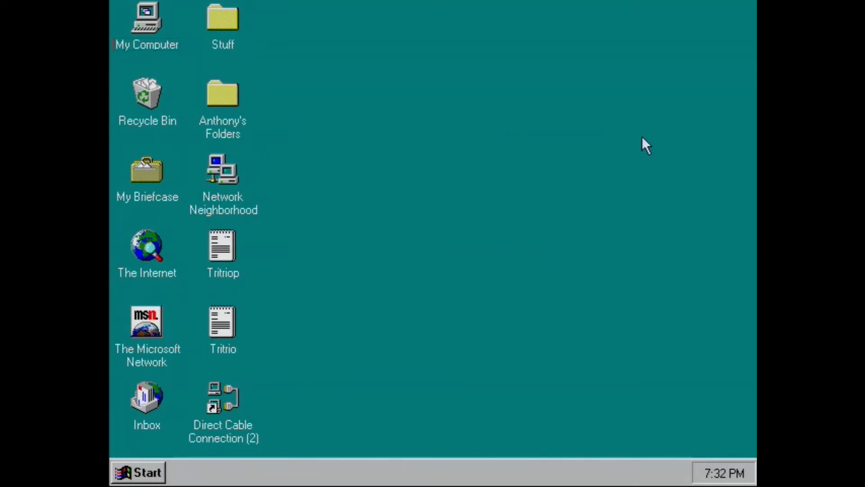
{"action": "mouse_move", "coordinate": [123, 291]}
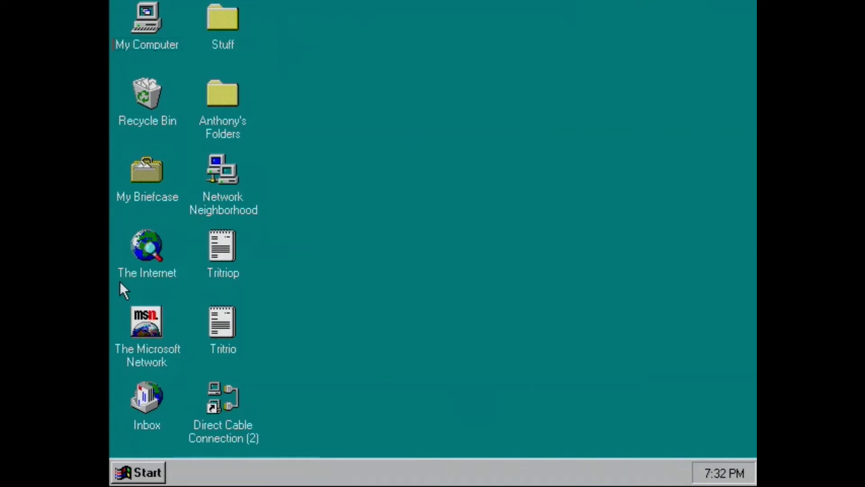
{"action": "mouse_move", "coordinate": [356, 63]}
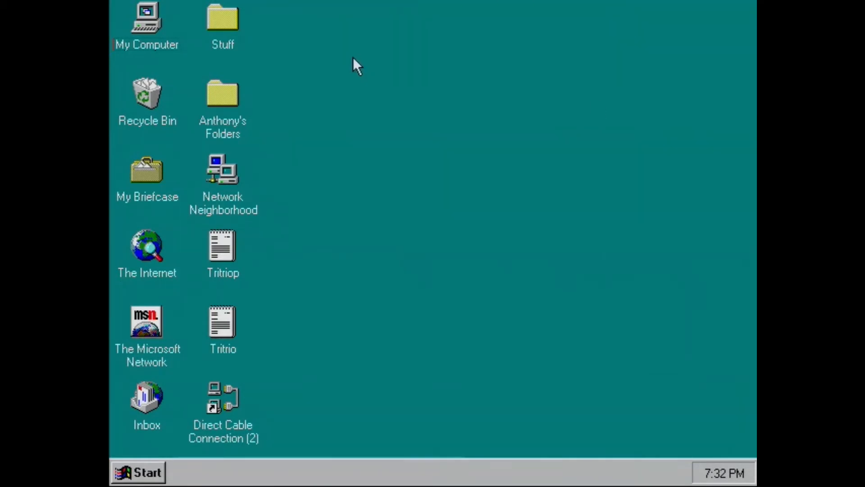
{"action": "mouse_move", "coordinate": [232, 44]}
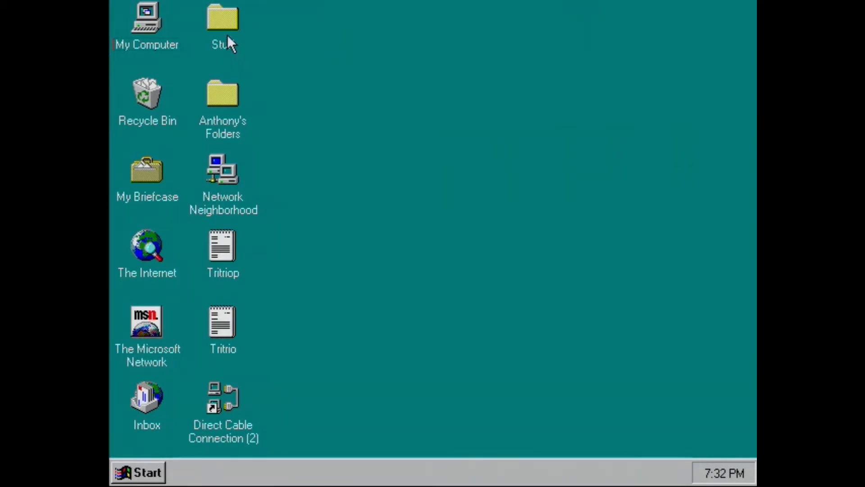
{"action": "mouse_move", "coordinate": [231, 31]}
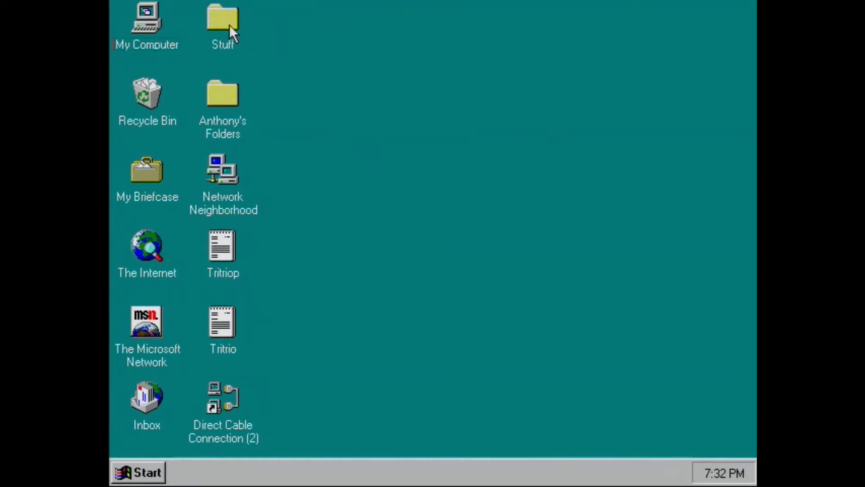
Step: Browse from My Computer into the Knoppix (D:) drive and its Knoppix folder, then back to the drive root
{"action": "double_click", "coordinate": [223, 19]}
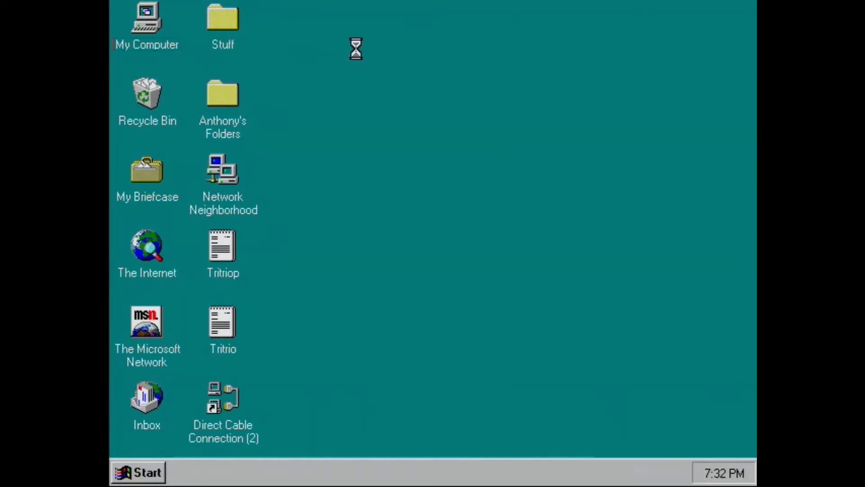
{"action": "double_click", "coordinate": [147, 16]}
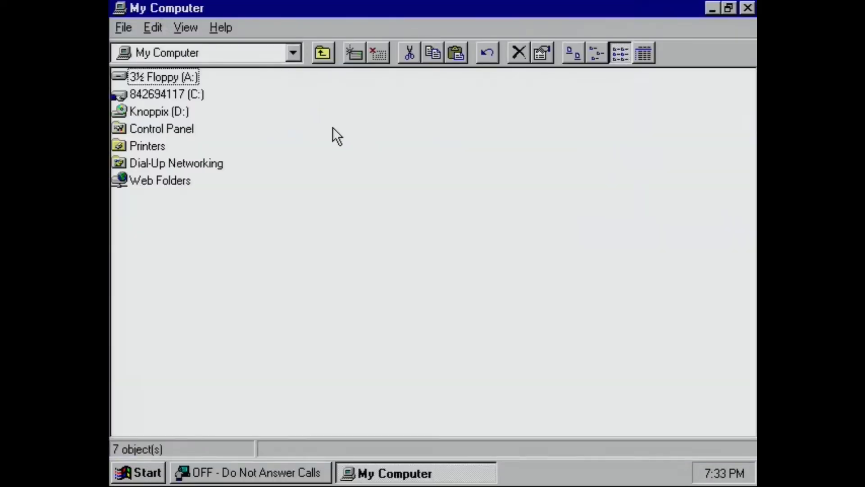
{"action": "mouse_move", "coordinate": [164, 119]}
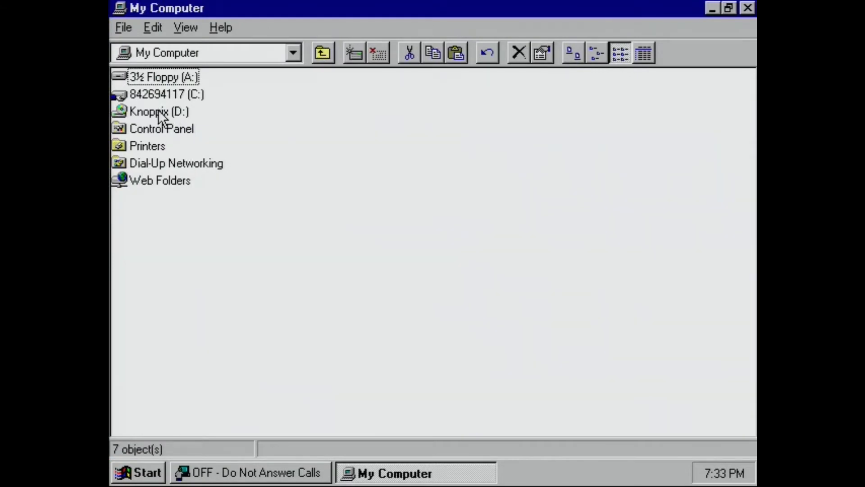
{"action": "double_click", "coordinate": [160, 111]}
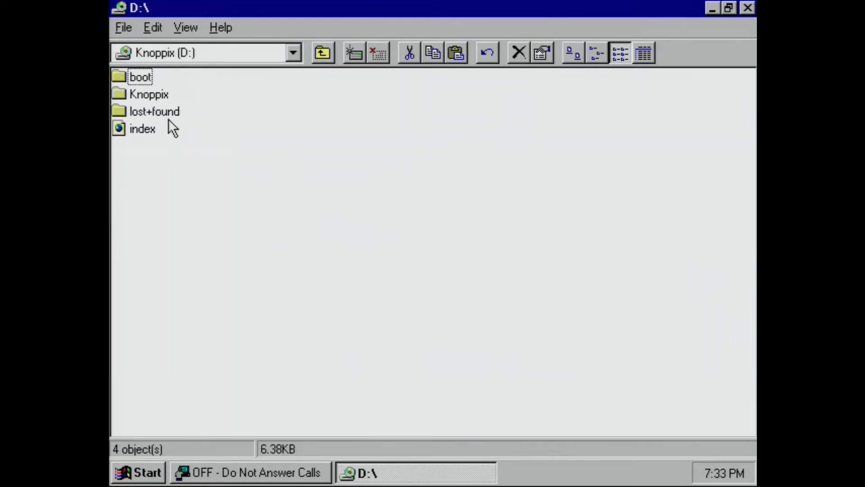
{"action": "mouse_move", "coordinate": [149, 94]}
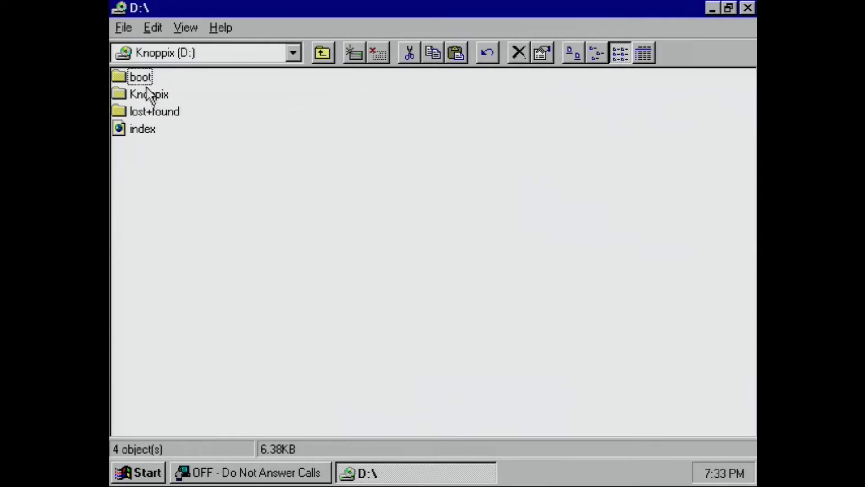
{"action": "double_click", "coordinate": [148, 94]}
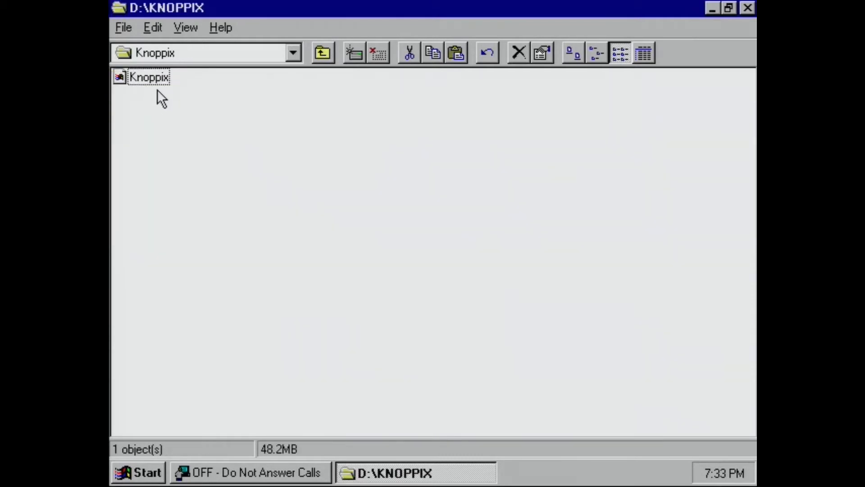
{"action": "left_click", "coordinate": [322, 52]}
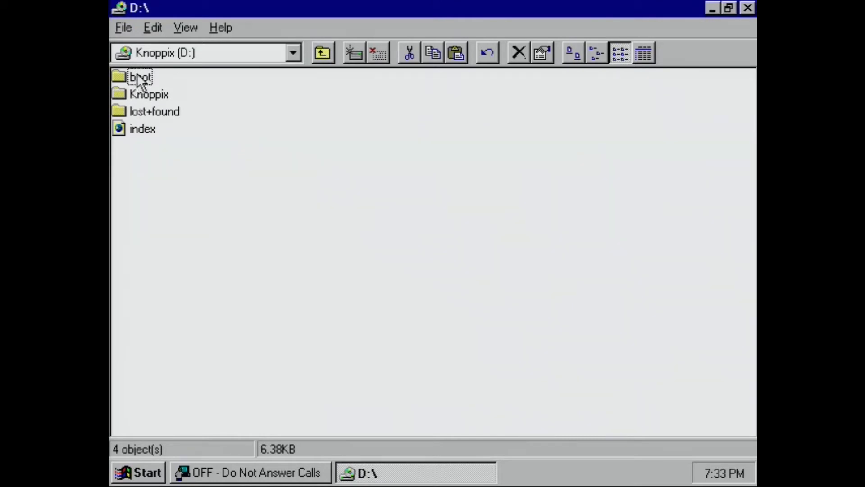
Step: Look inside the boot and isolinux folders, then close the Explorer window to the desktop
{"action": "left_click", "coordinate": [142, 77]}
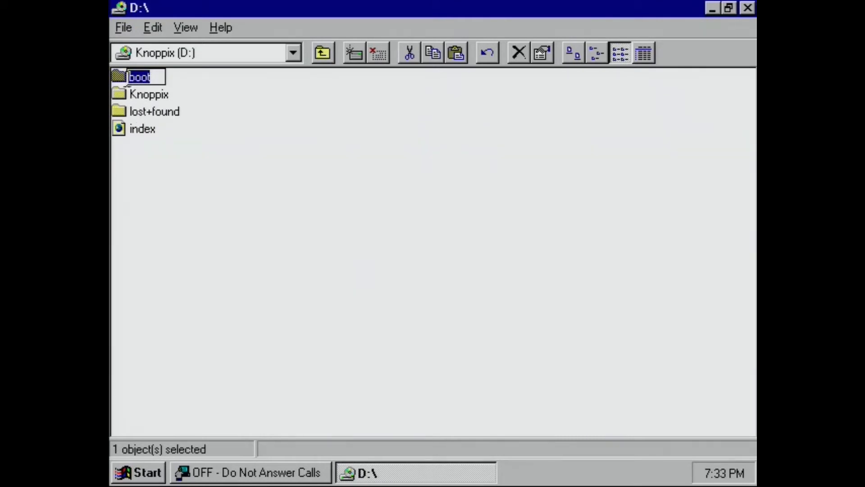
{"action": "double_click", "coordinate": [140, 75]}
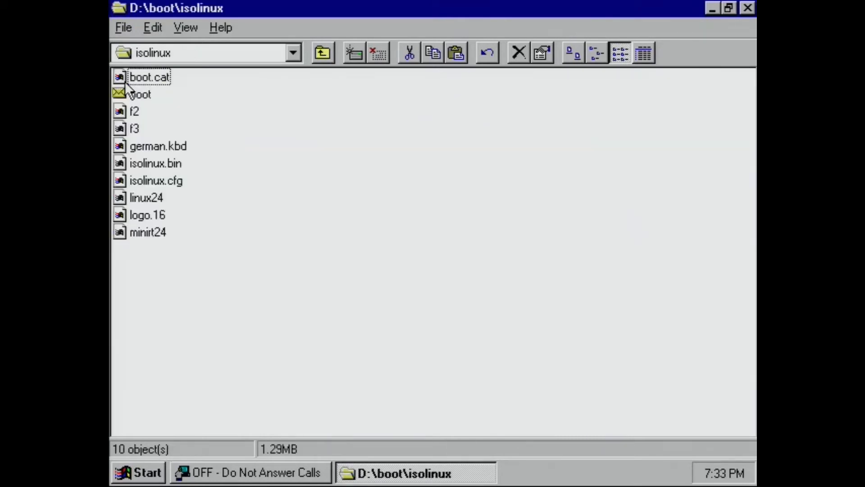
{"action": "mouse_move", "coordinate": [322, 52]}
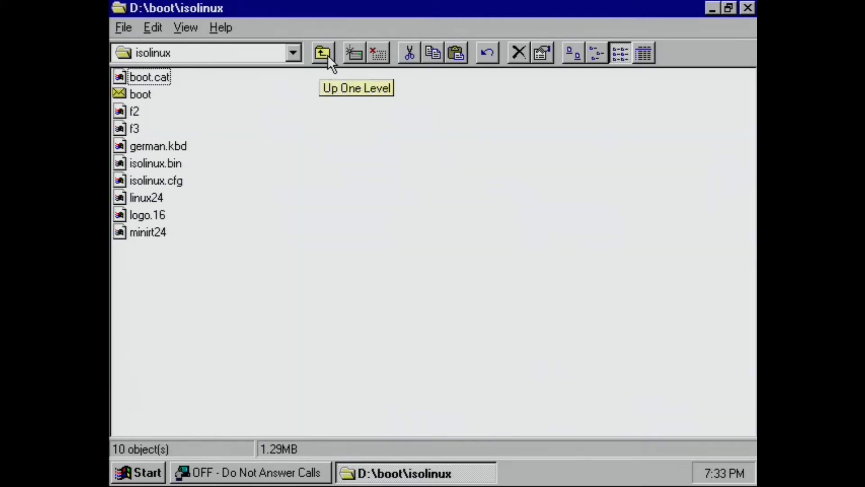
{"action": "left_click", "coordinate": [322, 52]}
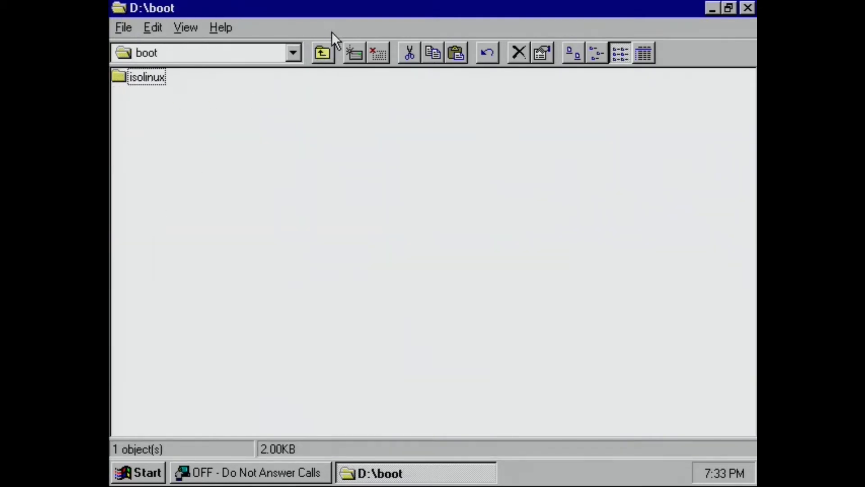
{"action": "left_click", "coordinate": [322, 52]}
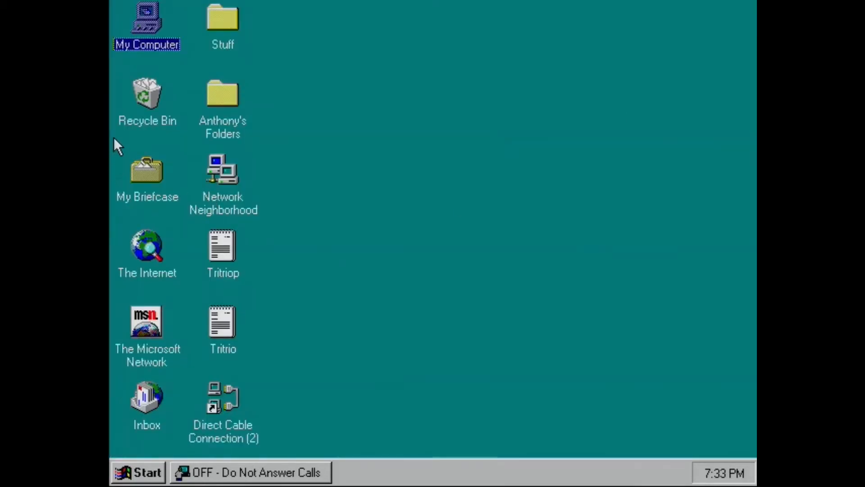
{"action": "double_click", "coordinate": [147, 19]}
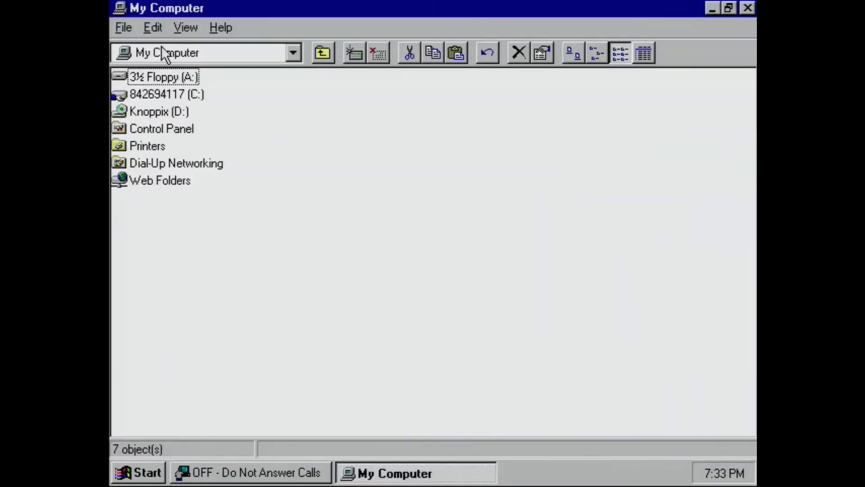
{"action": "mouse_move", "coordinate": [160, 99]}
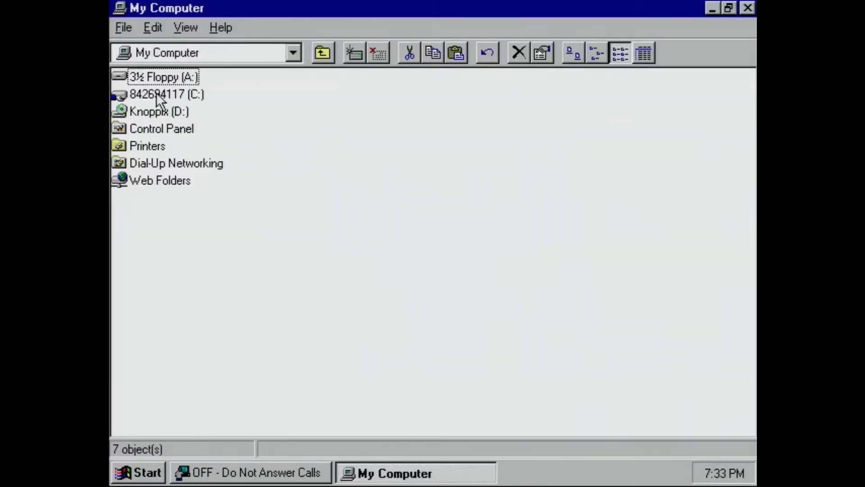
{"action": "double_click", "coordinate": [167, 94]}
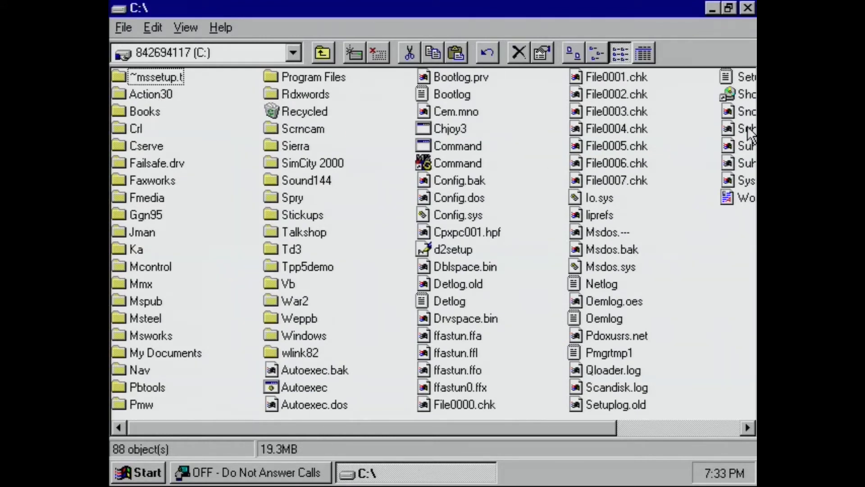
{"action": "mouse_move", "coordinate": [254, 335]}
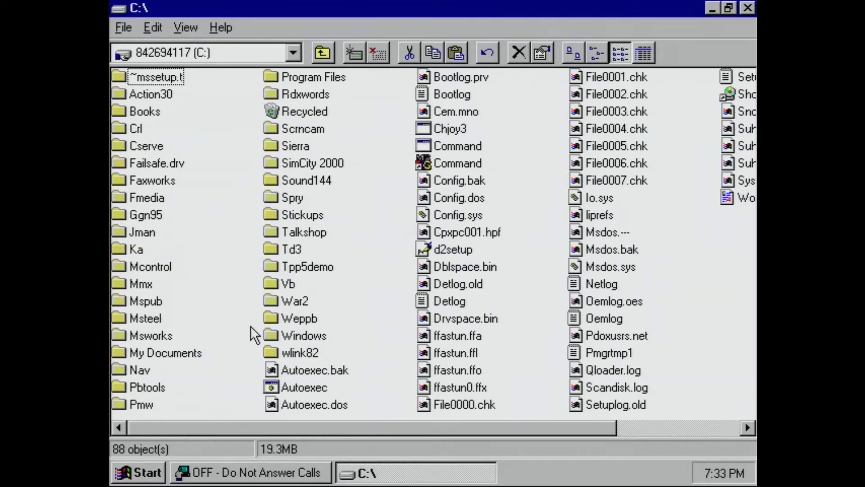
{"action": "mouse_move", "coordinate": [161, 234]}
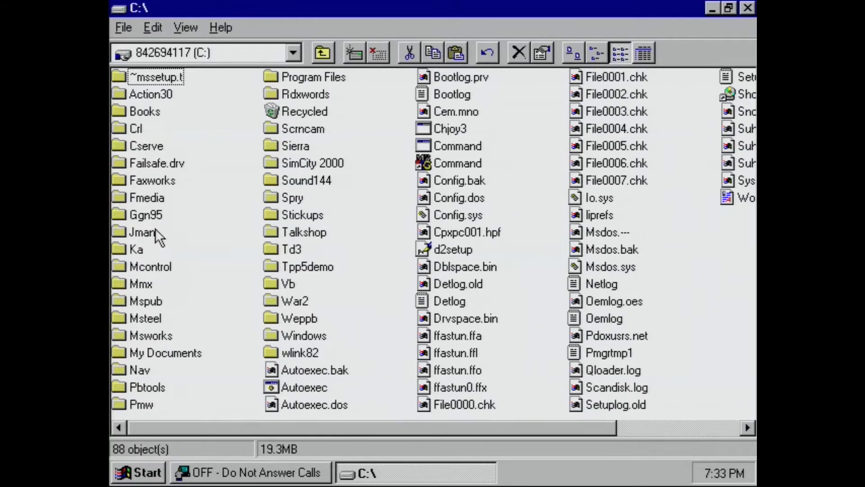
{"action": "mouse_move", "coordinate": [160, 82]}
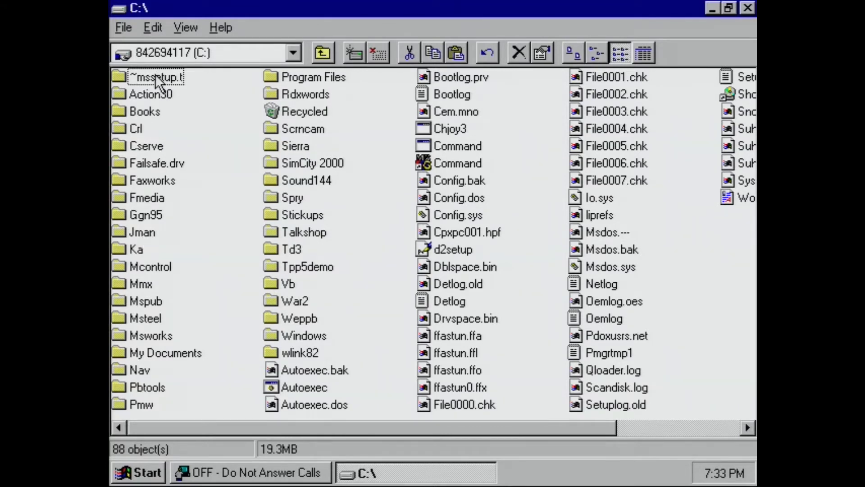
{"action": "mouse_move", "coordinate": [154, 424]}
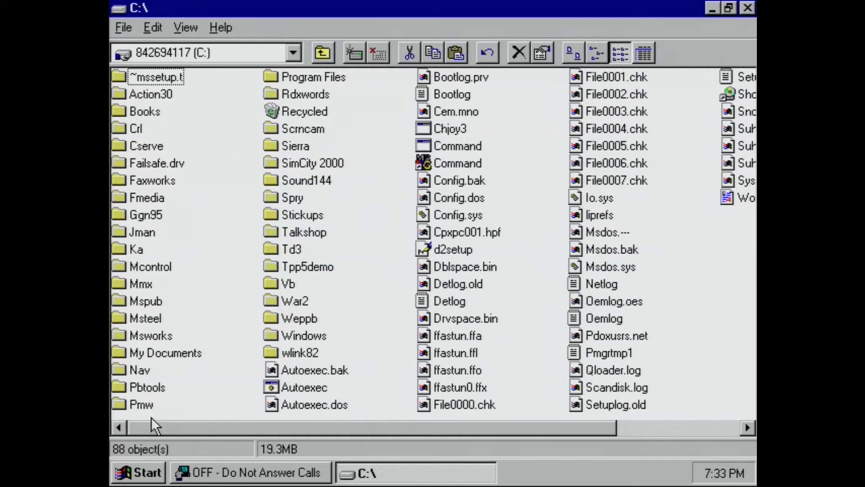
{"action": "mouse_move", "coordinate": [338, 142]}
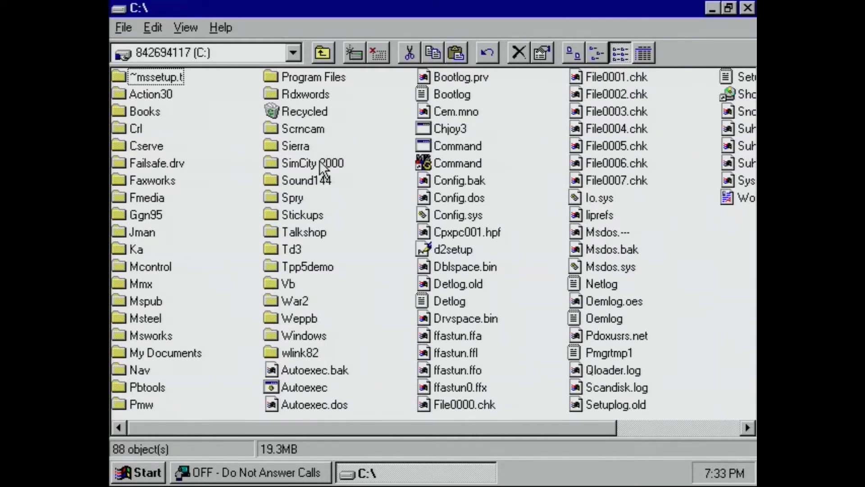
Step: Launch the Simcity program from the SimCity 2000 folder to reach its title screen
{"action": "double_click", "coordinate": [313, 163]}
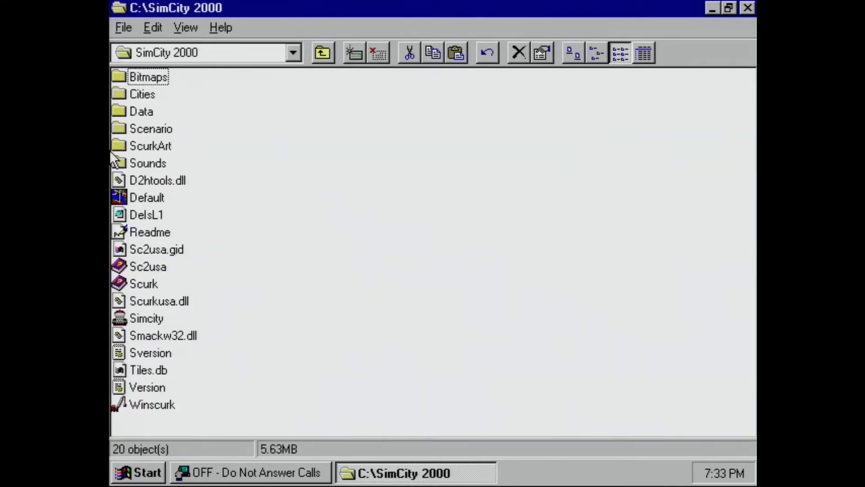
{"action": "mouse_move", "coordinate": [745, 23]}
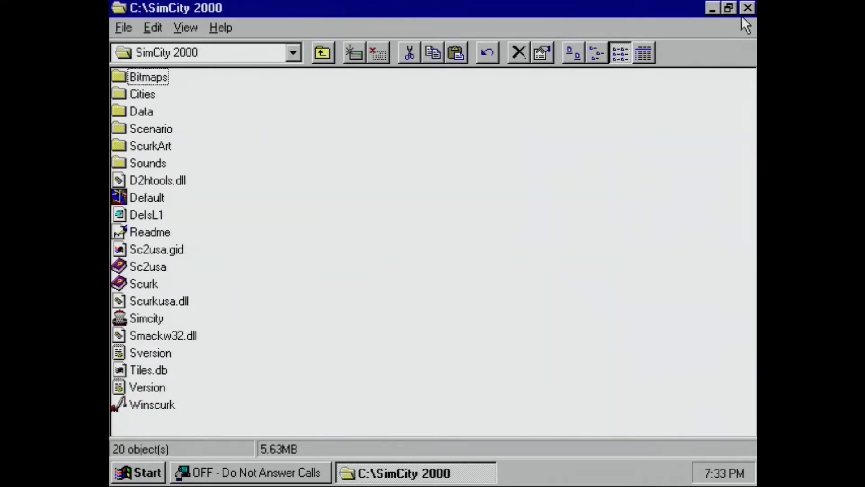
{"action": "mouse_move", "coordinate": [282, 148]}
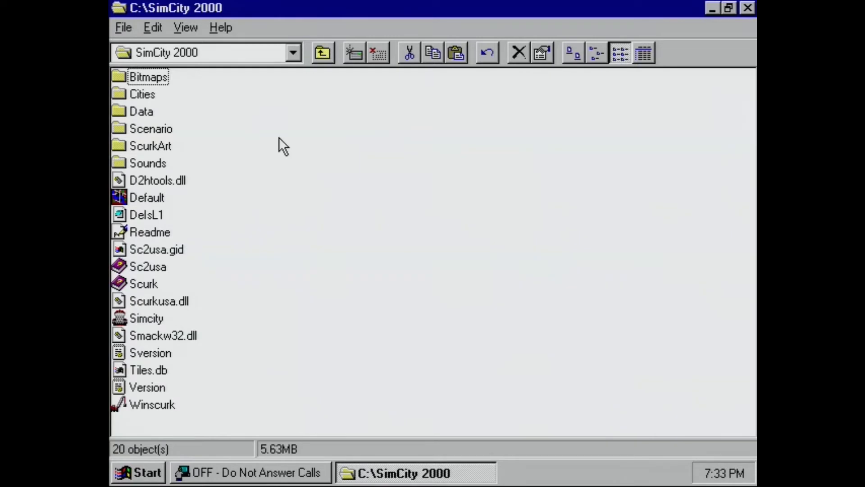
{"action": "mouse_move", "coordinate": [122, 338]}
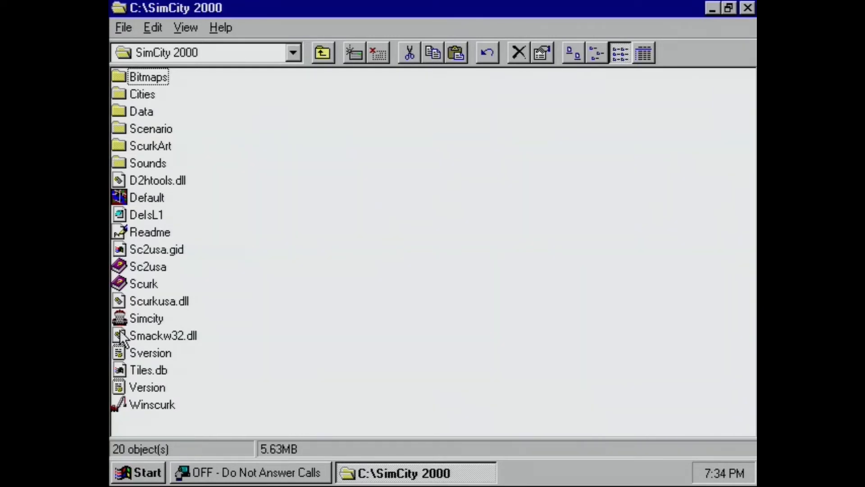
{"action": "left_click", "coordinate": [146, 319]}
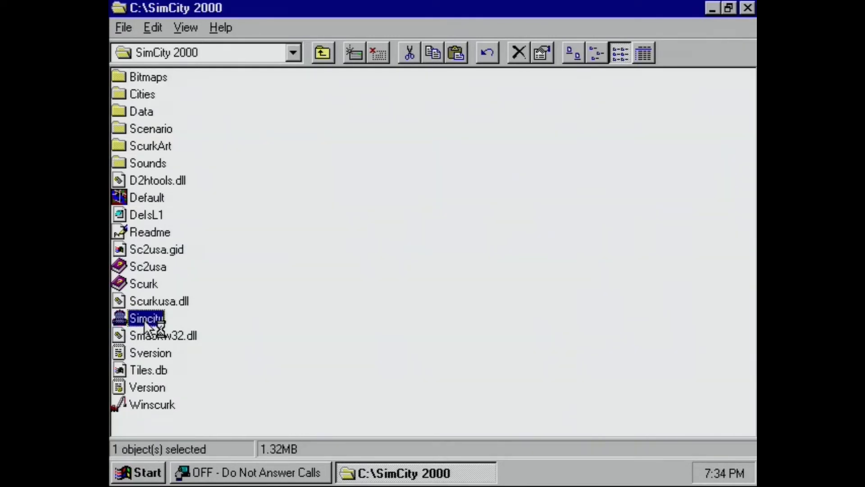
{"action": "double_click", "coordinate": [146, 318]}
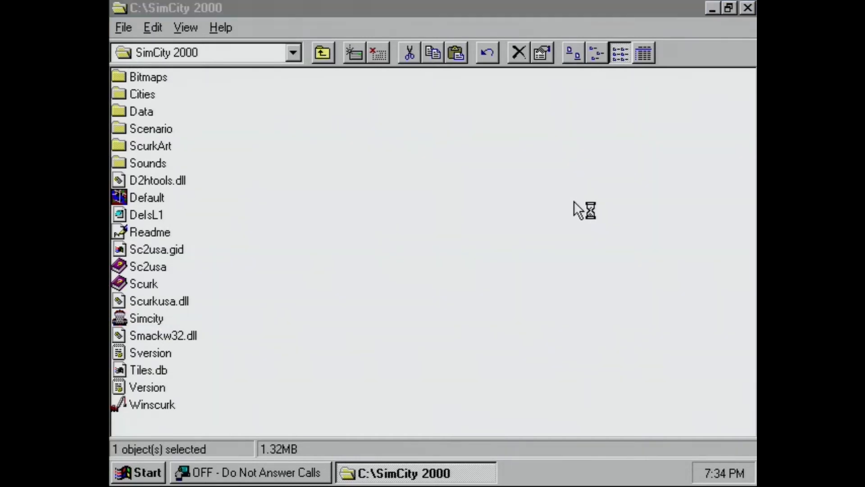
{"action": "double_click", "coordinate": [147, 318]}
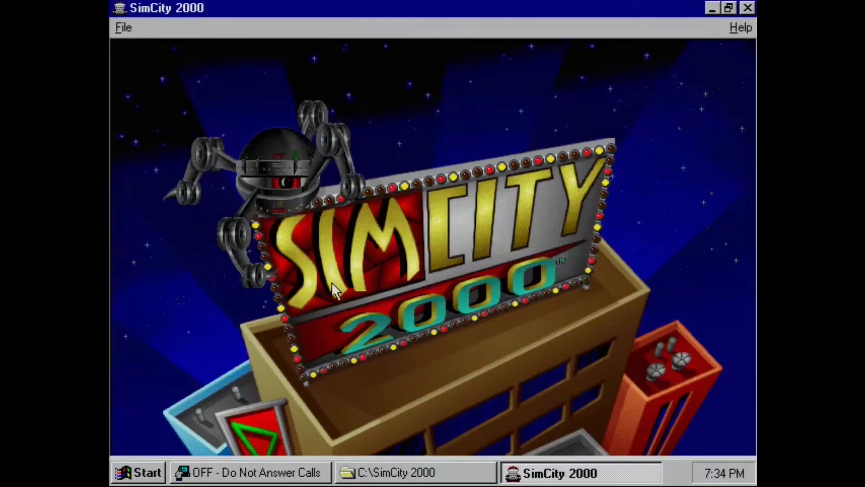
{"action": "mouse_move", "coordinate": [199, 381]}
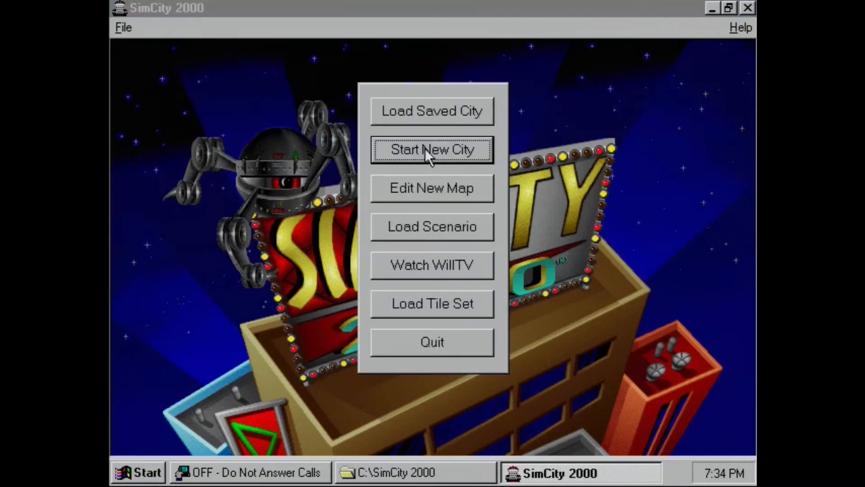
{"action": "mouse_move", "coordinate": [455, 231]}
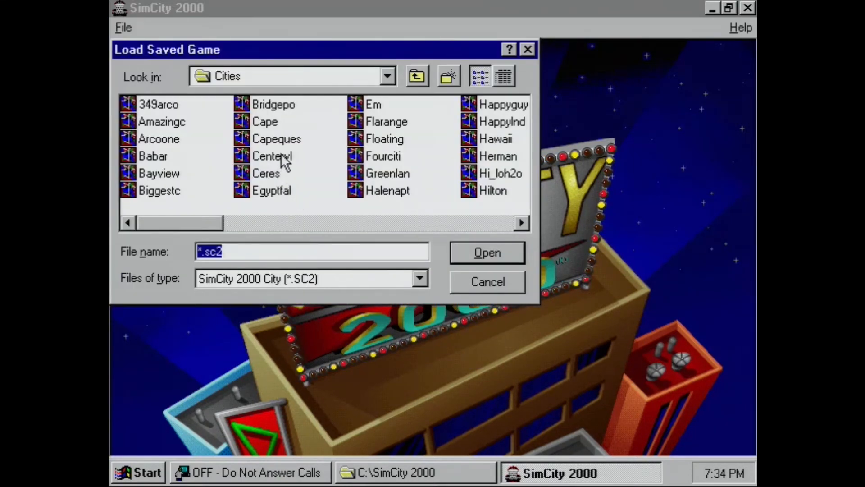
{"action": "mouse_move", "coordinate": [177, 144]}
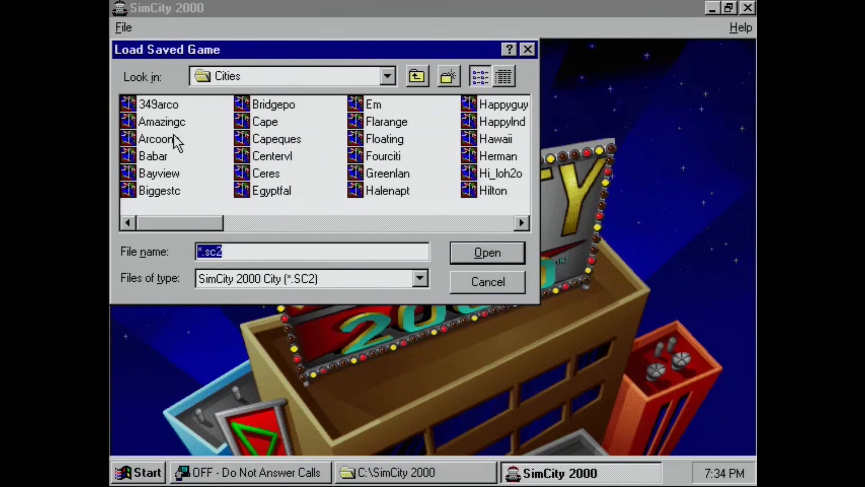
Step: Load the saved city Arcoone from the Load Saved Game dialog
{"action": "left_click", "coordinate": [487, 252]}
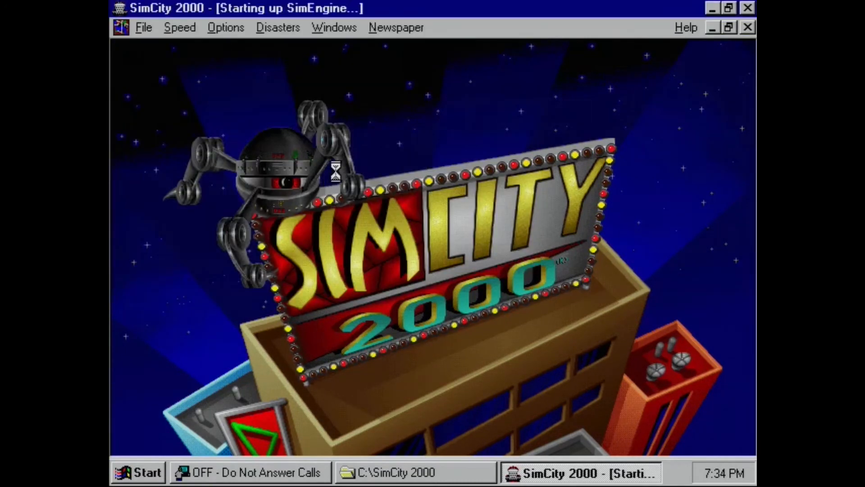
{"action": "mouse_move", "coordinate": [339, 182]}
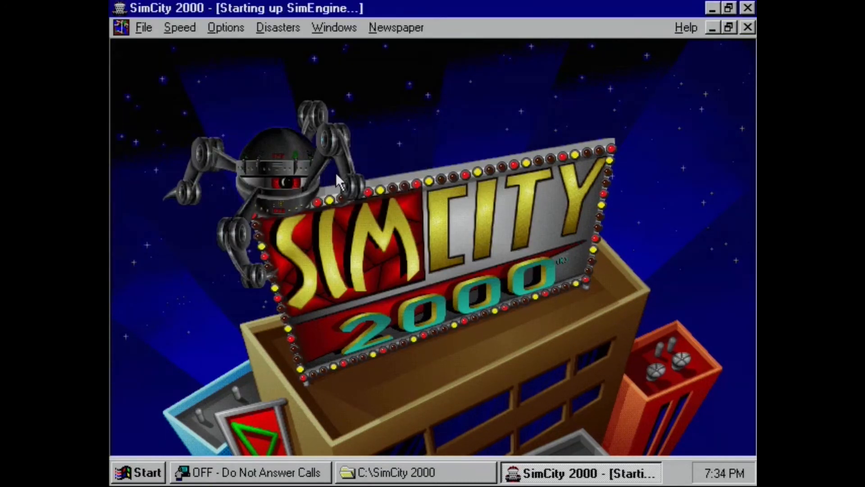
{"action": "mouse_move", "coordinate": [730, 9]}
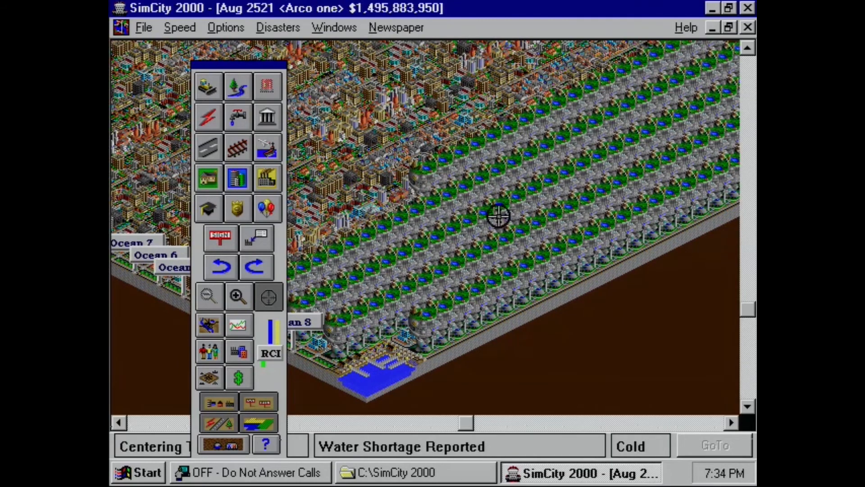
{"action": "mouse_move", "coordinate": [375, 145]}
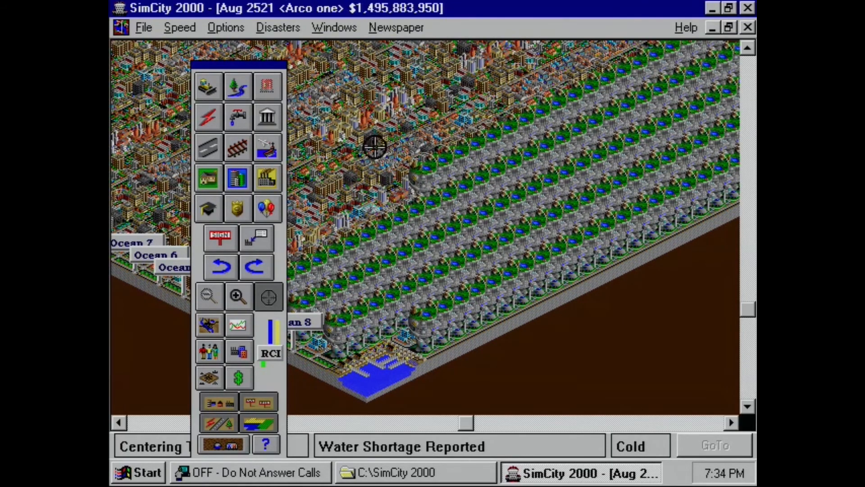
{"action": "mouse_move", "coordinate": [706, 133]}
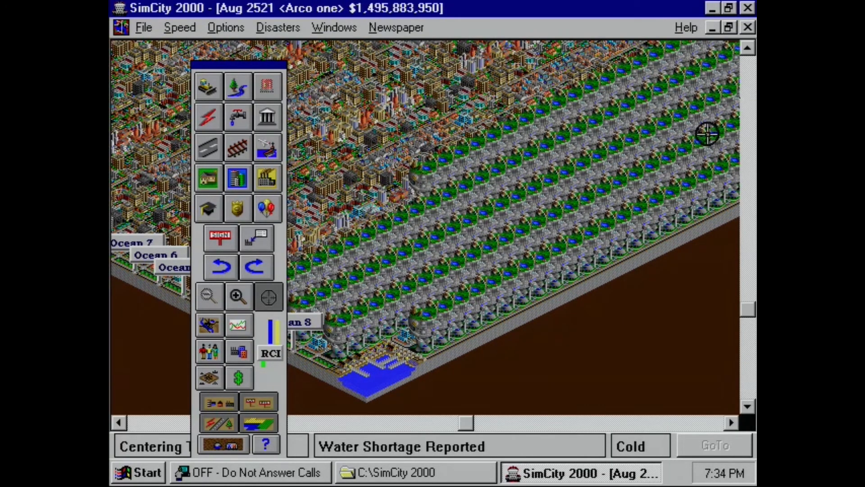
{"action": "mouse_move", "coordinate": [748, 301]}
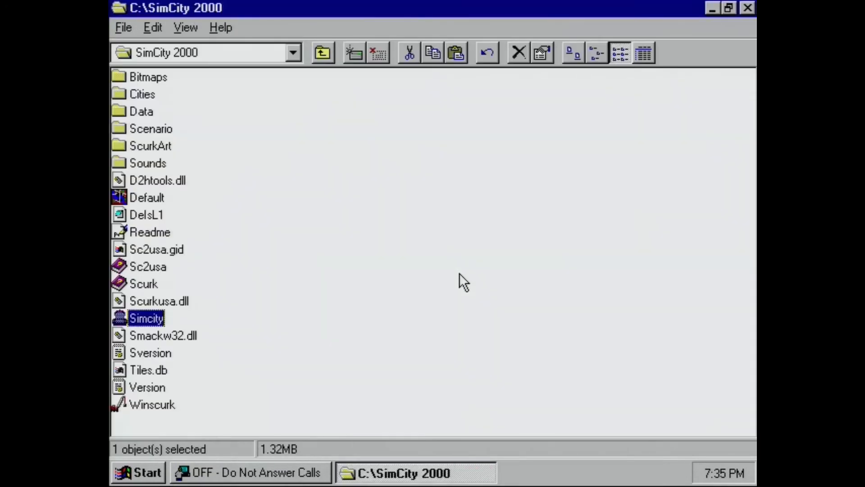
{"action": "mouse_move", "coordinate": [712, 22]}
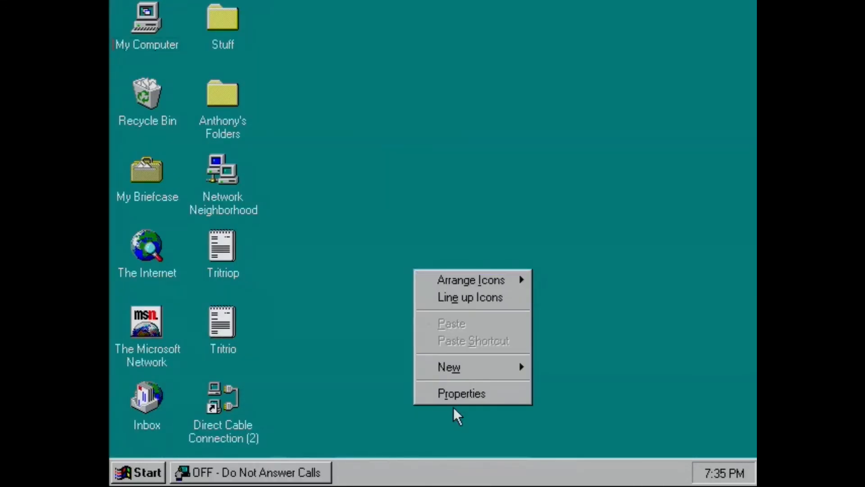
Step: Bring up My Computer's System Properties showing Windows 95 4.00.950, Packard Bell Pentium, 16.0MB RAM
{"action": "left_click", "coordinate": [146, 21]}
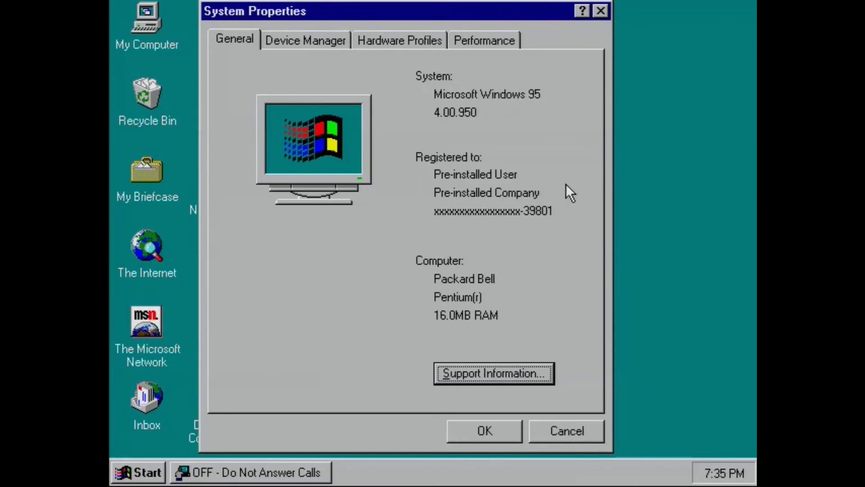
{"action": "mouse_move", "coordinate": [463, 147]}
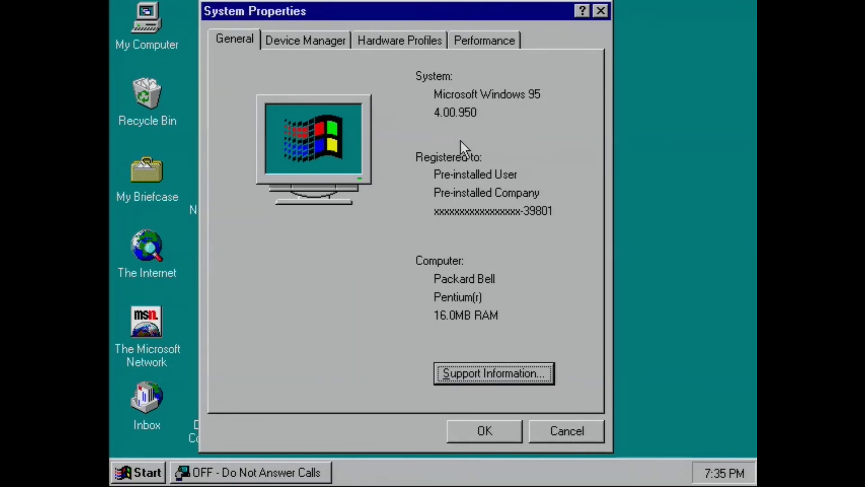
{"action": "mouse_move", "coordinate": [303, 46]}
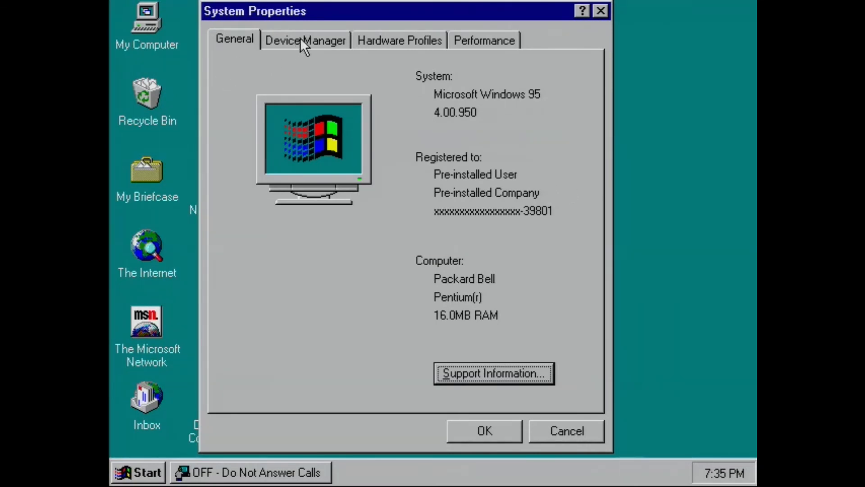
Step: View devices by type in Device Manager and peek at the Dial-Up Adapter under Network adapters
{"action": "left_click", "coordinate": [304, 39]}
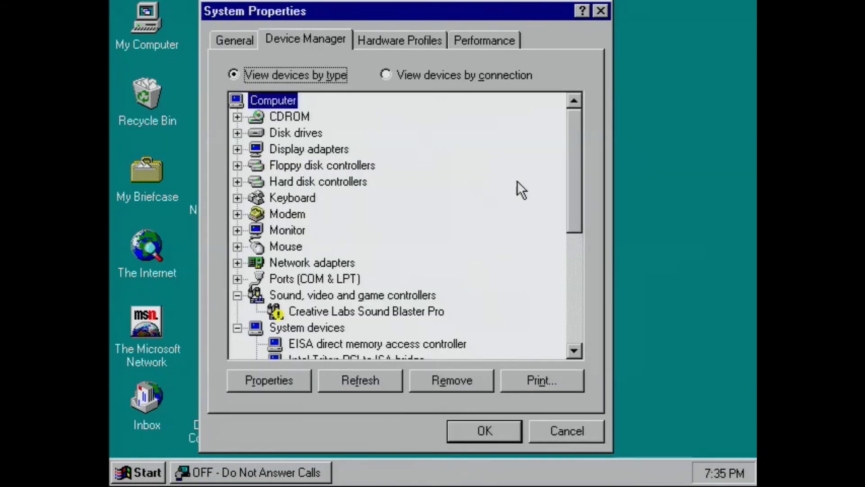
{"action": "mouse_move", "coordinate": [594, 195]}
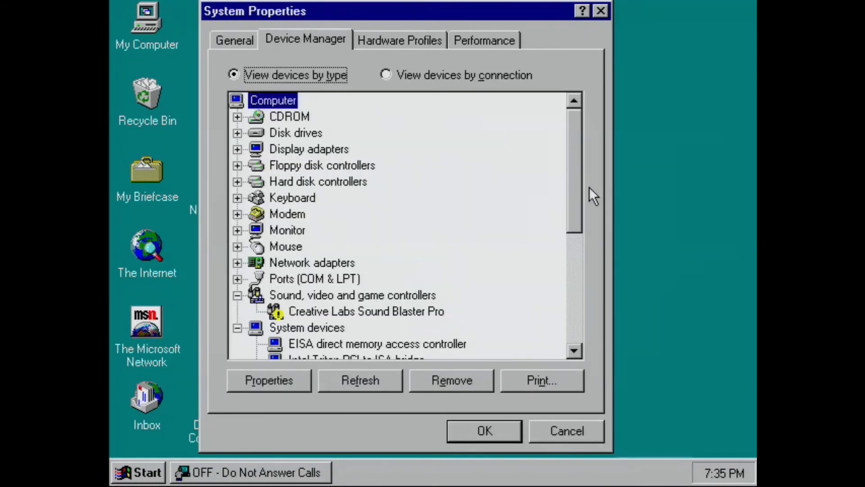
{"action": "scroll", "scroll_direction": "down", "scroll_amount": 3}
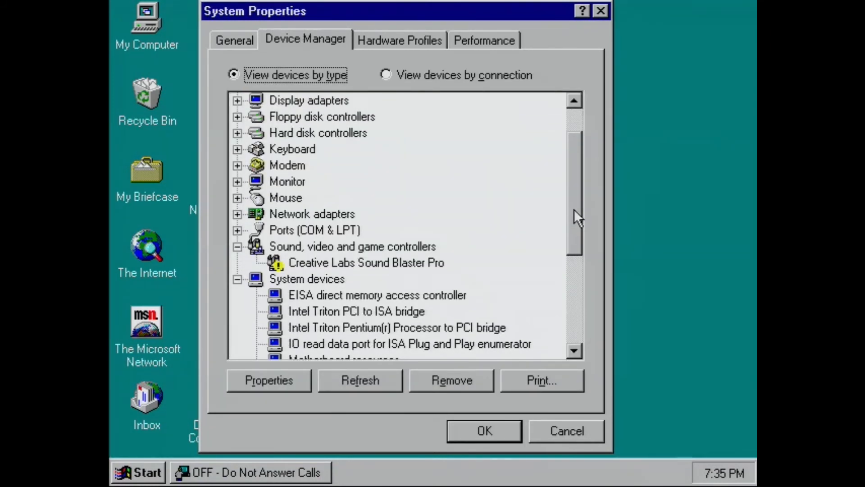
{"action": "scroll", "scroll_direction": "up", "scroll_amount": 3}
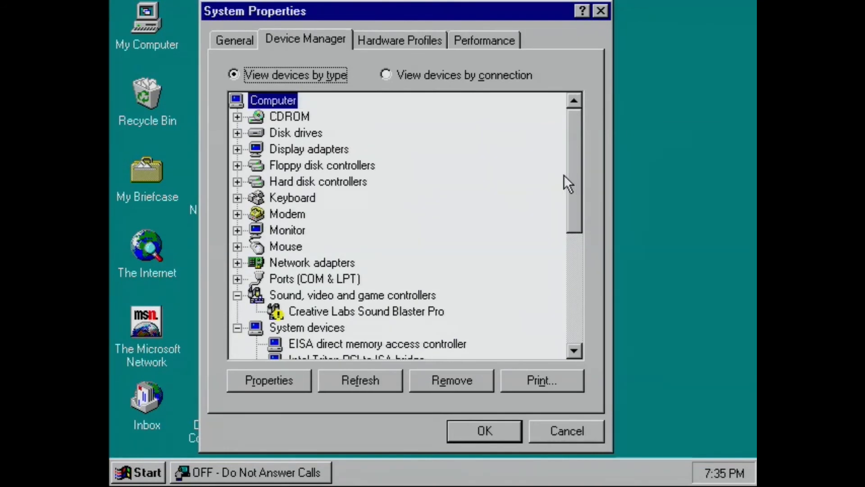
{"action": "left_click", "coordinate": [237, 263]}
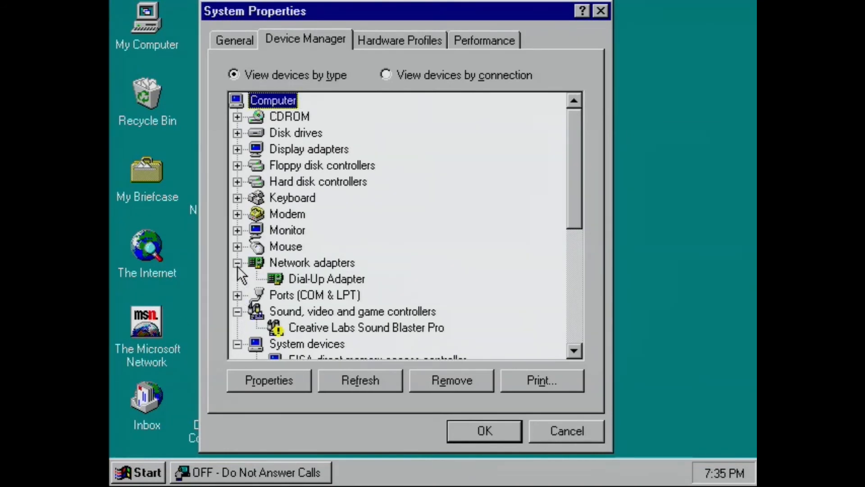
{"action": "left_click", "coordinate": [237, 262]}
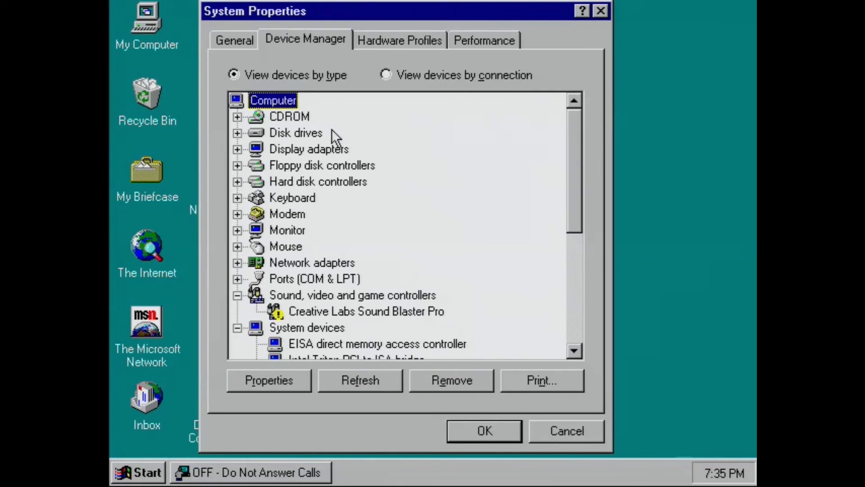
Step: Expand Display adapters (Cirrus Logic 5430 PCI), Disk drives, CDROM (NEC) and Monitor (unknown monitor)
{"action": "left_click", "coordinate": [237, 149]}
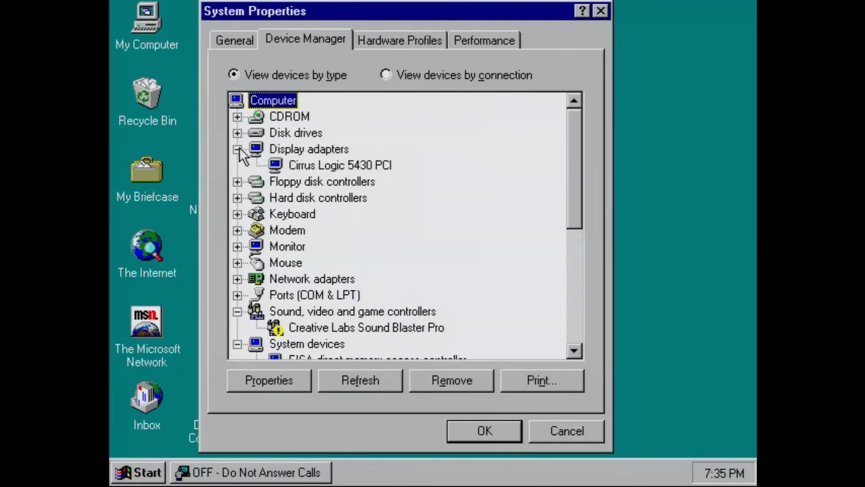
{"action": "left_click", "coordinate": [237, 133]}
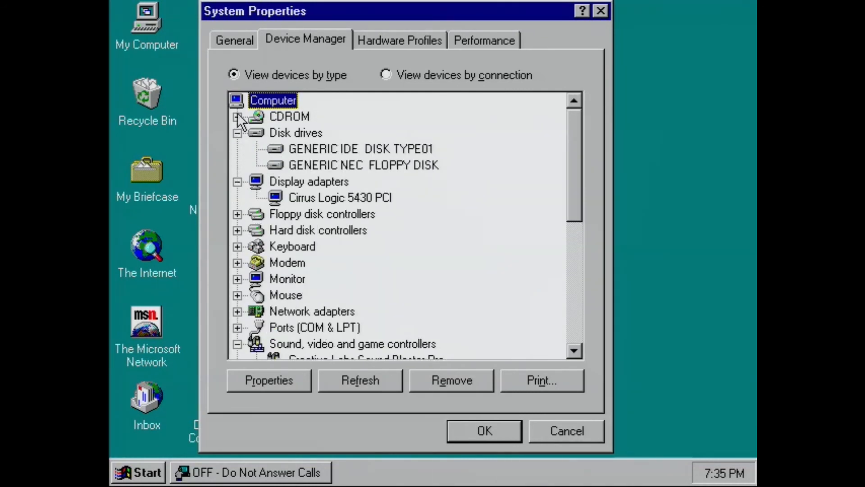
{"action": "left_click", "coordinate": [238, 116]}
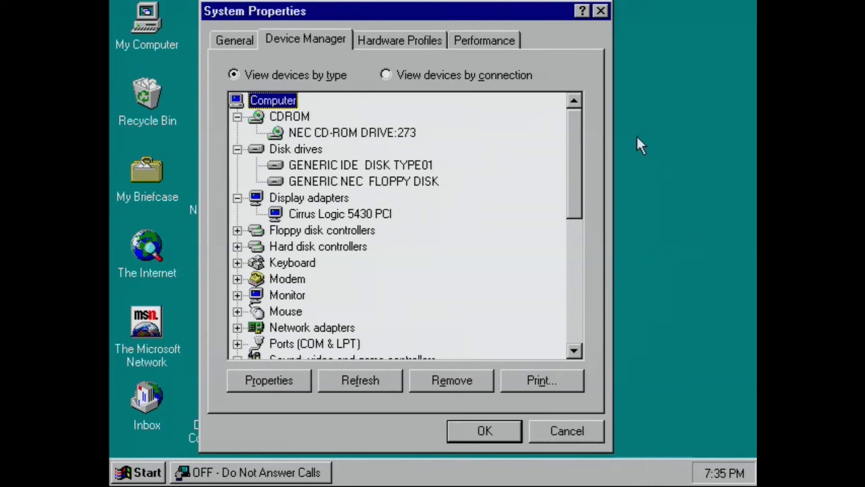
{"action": "scroll", "scroll_direction": "down", "scroll_amount": 3}
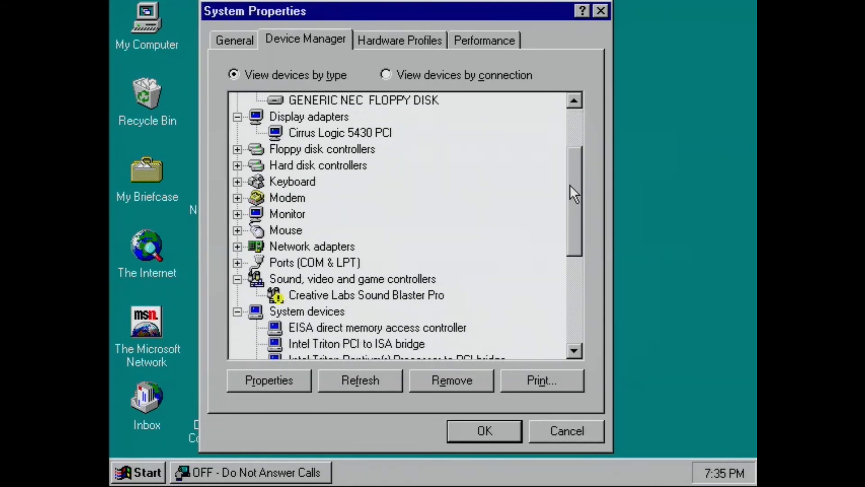
{"action": "scroll", "scroll_direction": "down", "scroll_amount": 3}
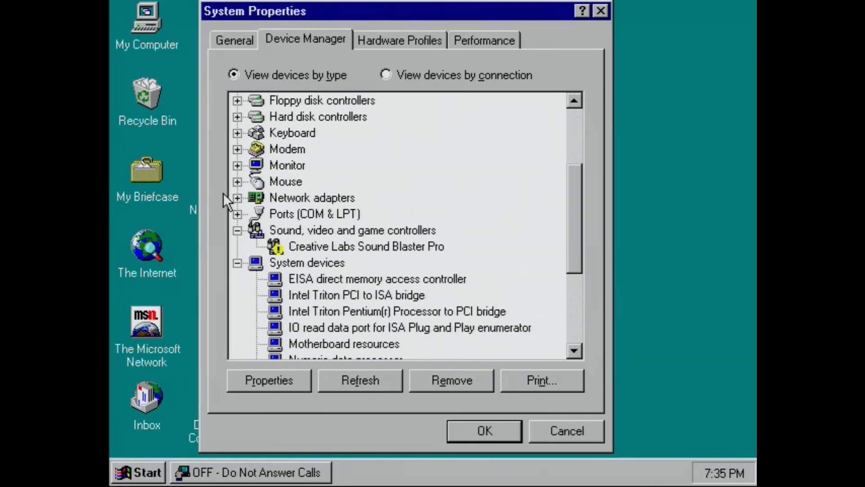
{"action": "left_click", "coordinate": [237, 165]}
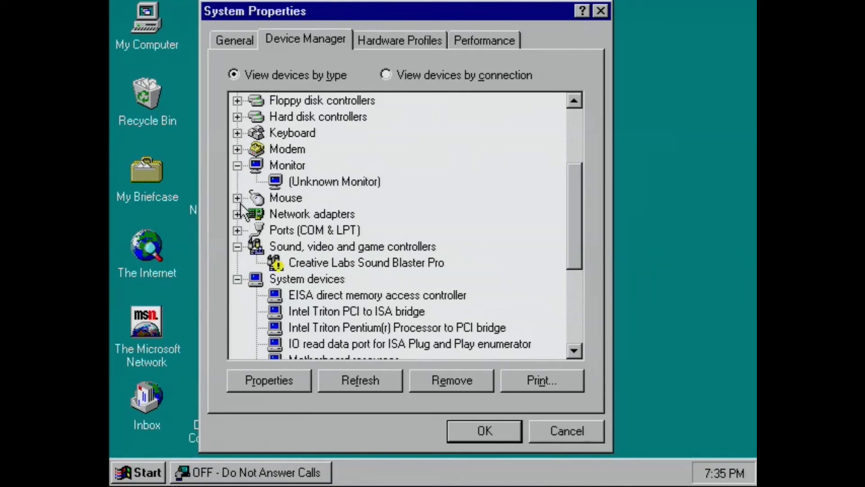
{"action": "mouse_move", "coordinate": [666, 221]}
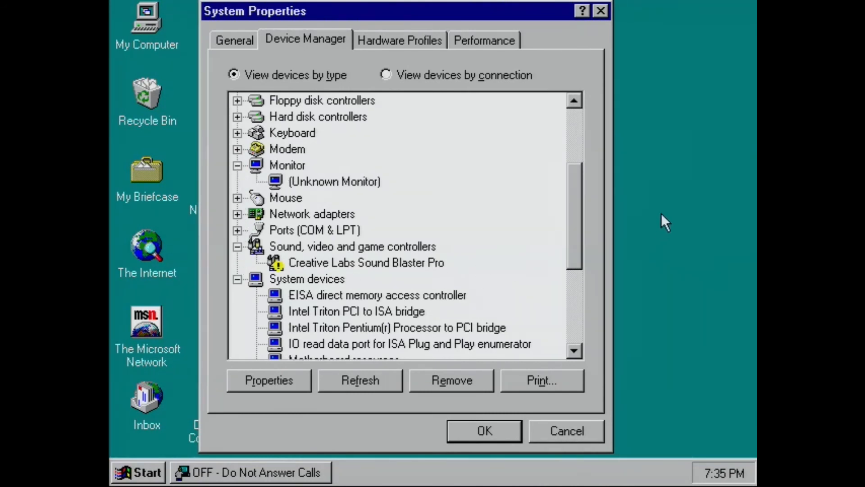
{"action": "scroll", "scroll_direction": "down", "scroll_amount": 3}
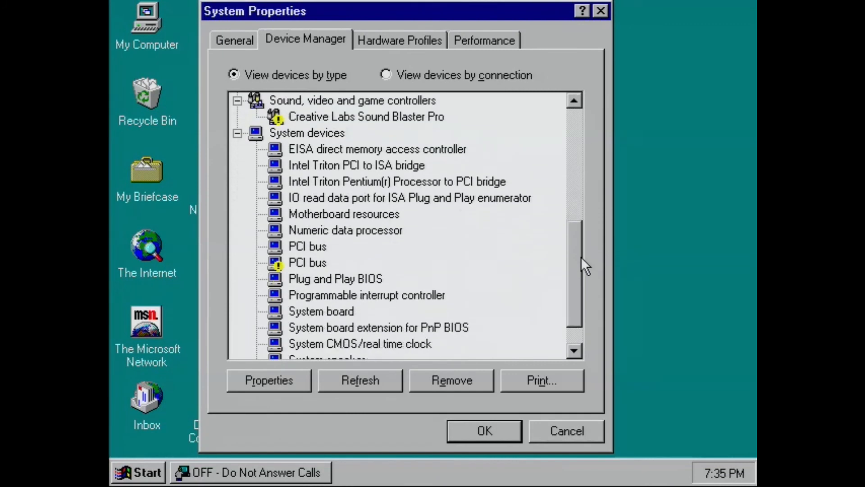
{"action": "scroll", "scroll_direction": "up", "scroll_amount": 3}
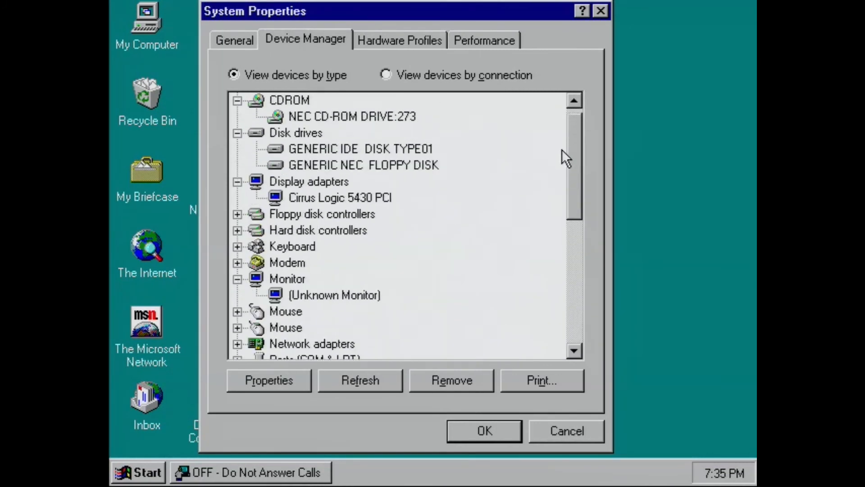
{"action": "scroll", "scroll_direction": "up", "scroll_amount": 3}
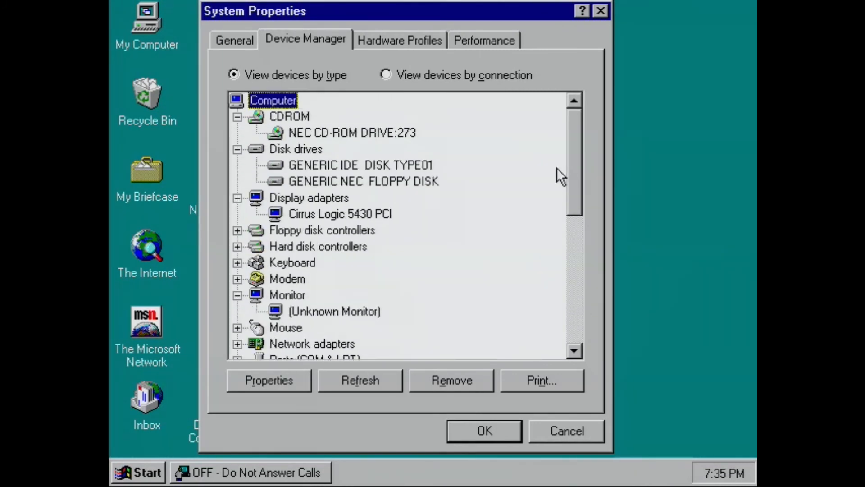
Step: Close System Properties and bring up the Start menu's Shut Down option
{"action": "left_click", "coordinate": [567, 431]}
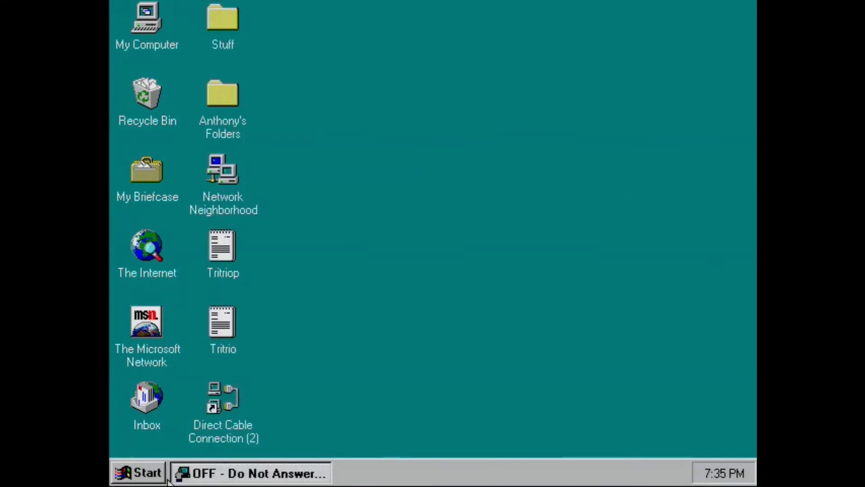
{"action": "mouse_move", "coordinate": [146, 473]}
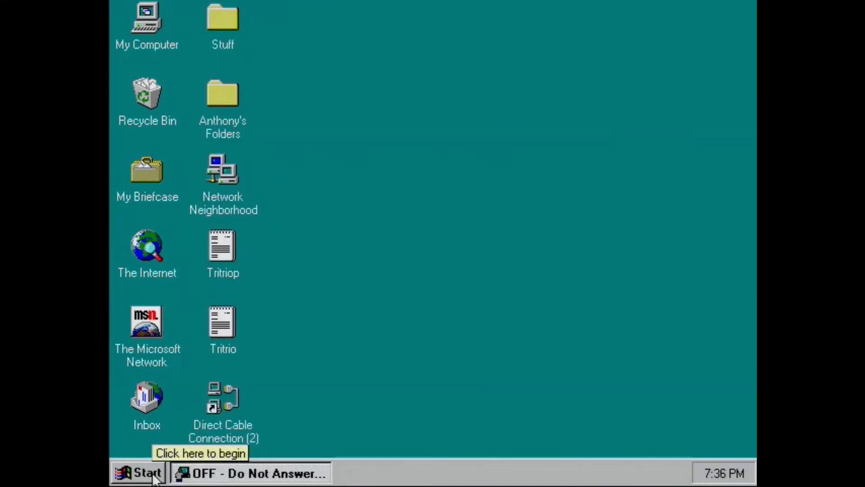
{"action": "left_click", "coordinate": [138, 472]}
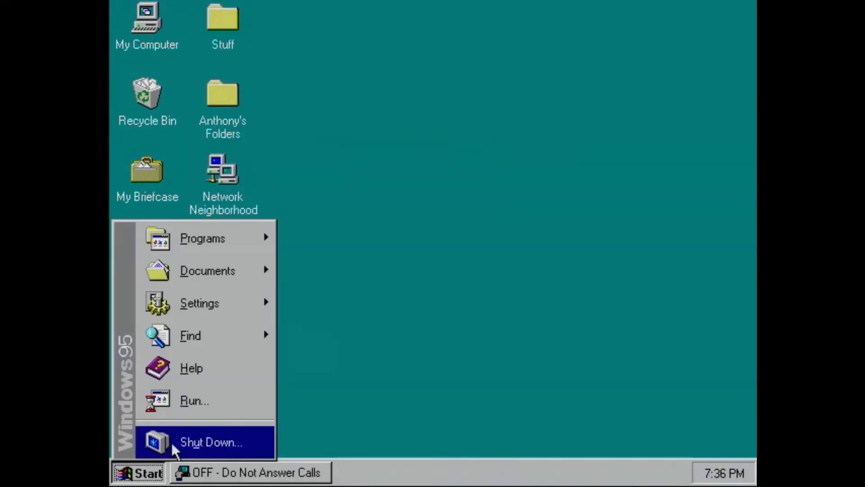